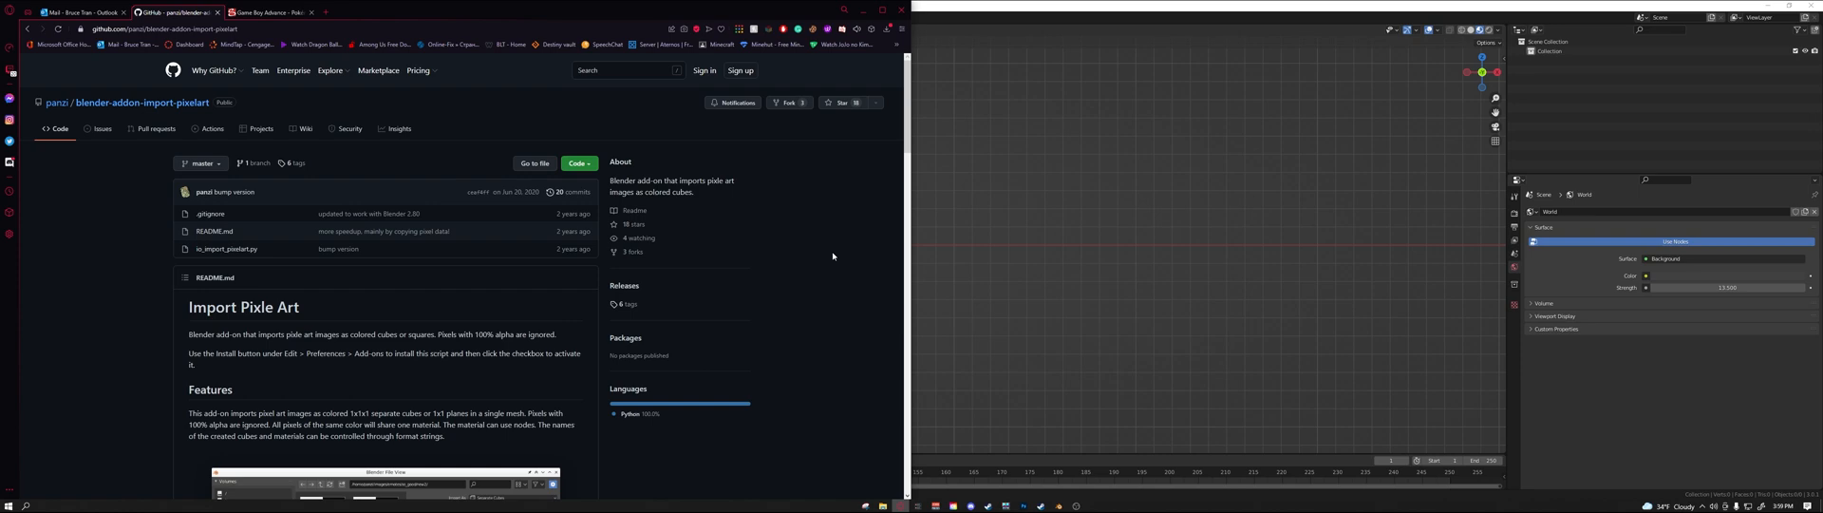
Put away the blender-addon-import-pixelart GitHub page in Chrome to reveal Blender.
click(576, 162)
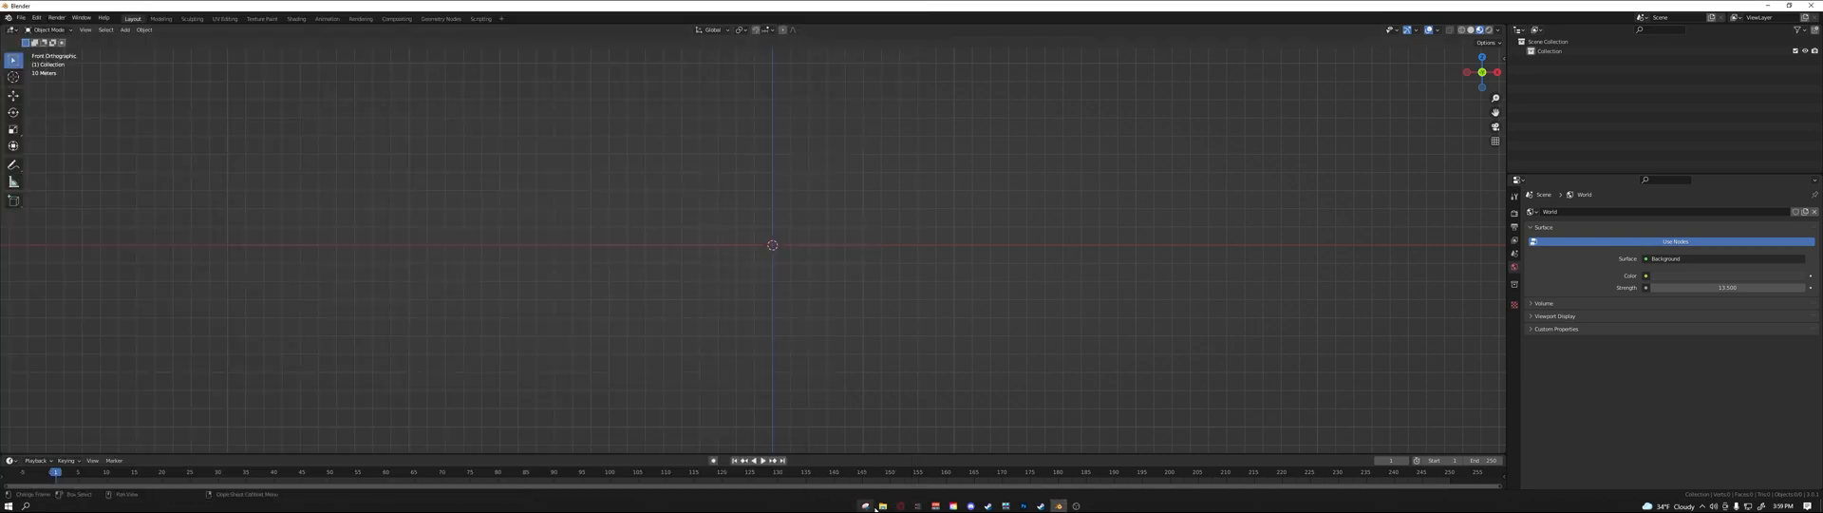
click(881, 504)
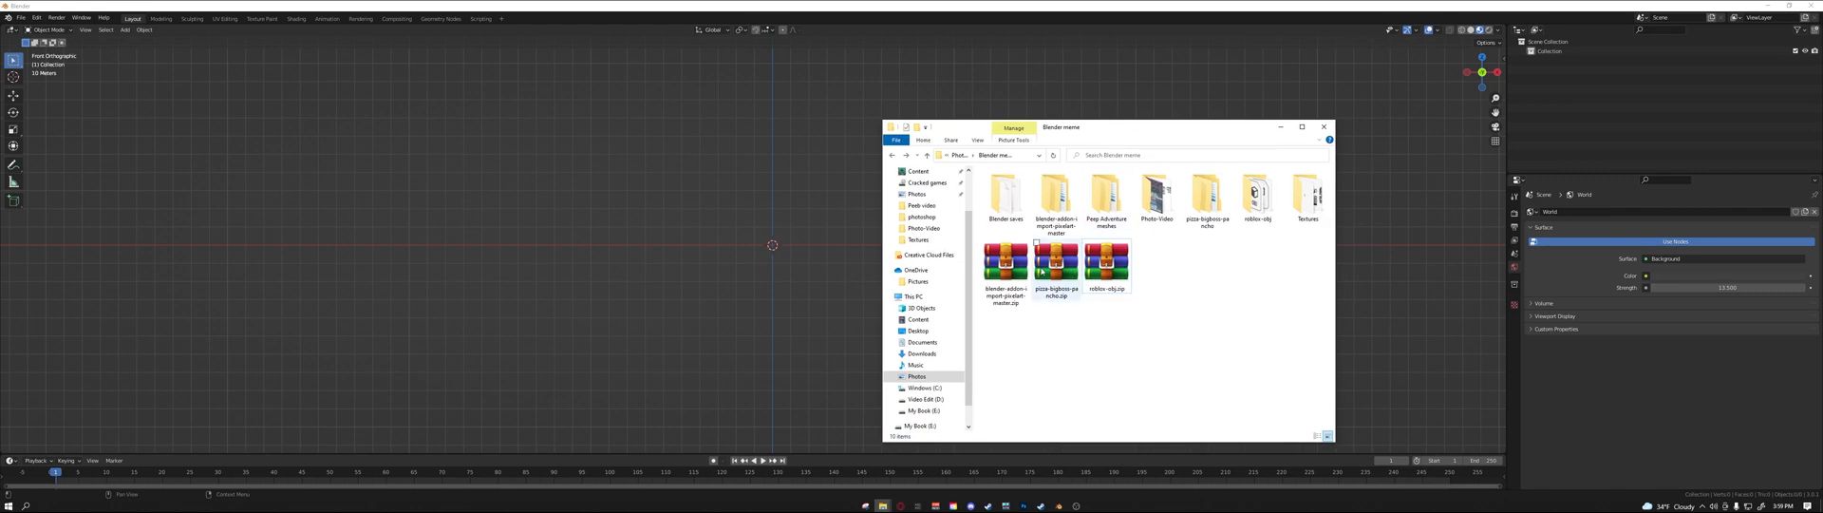
click(1056, 196)
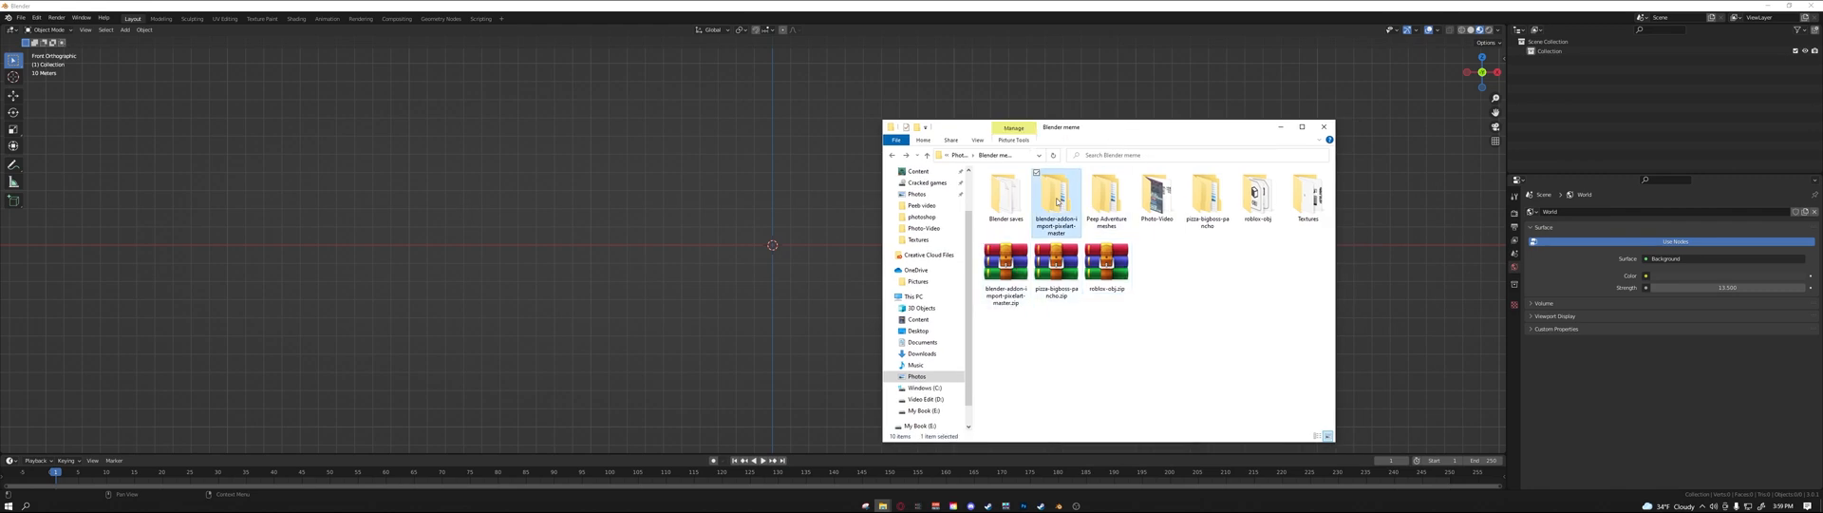
double_click(1054, 194)
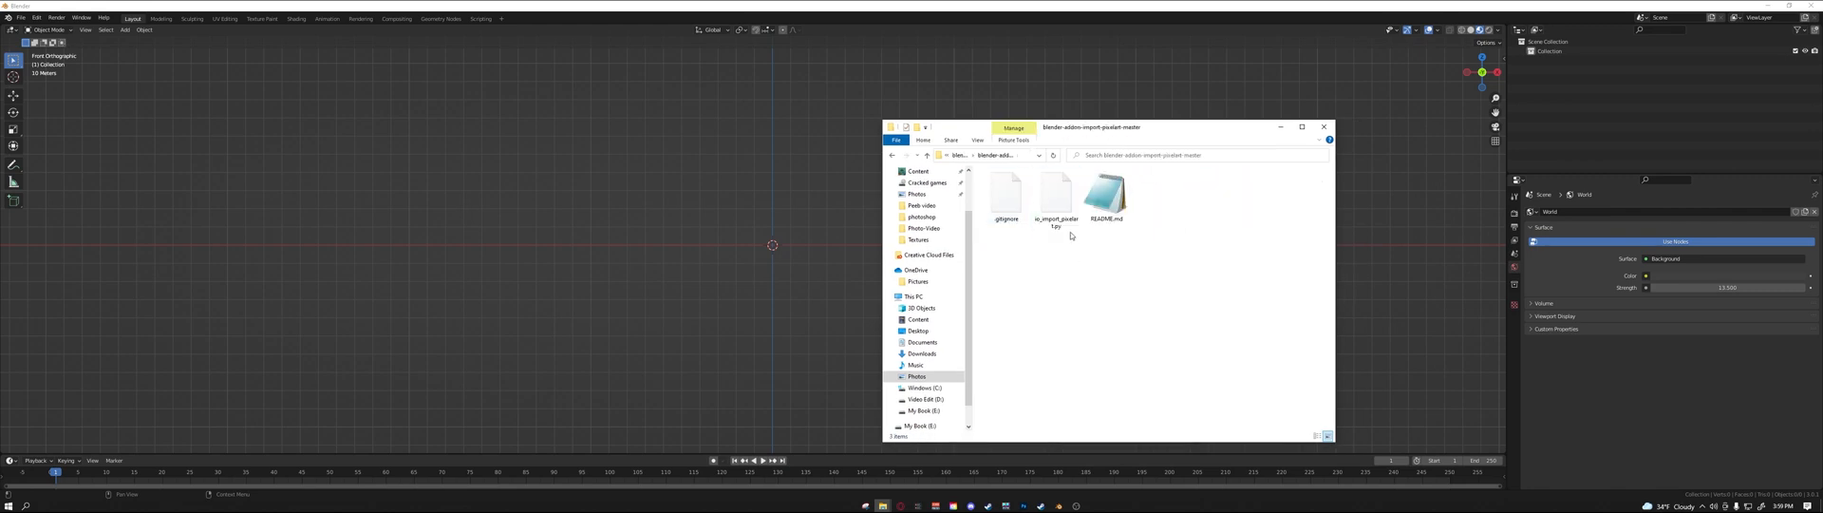
click(1323, 125)
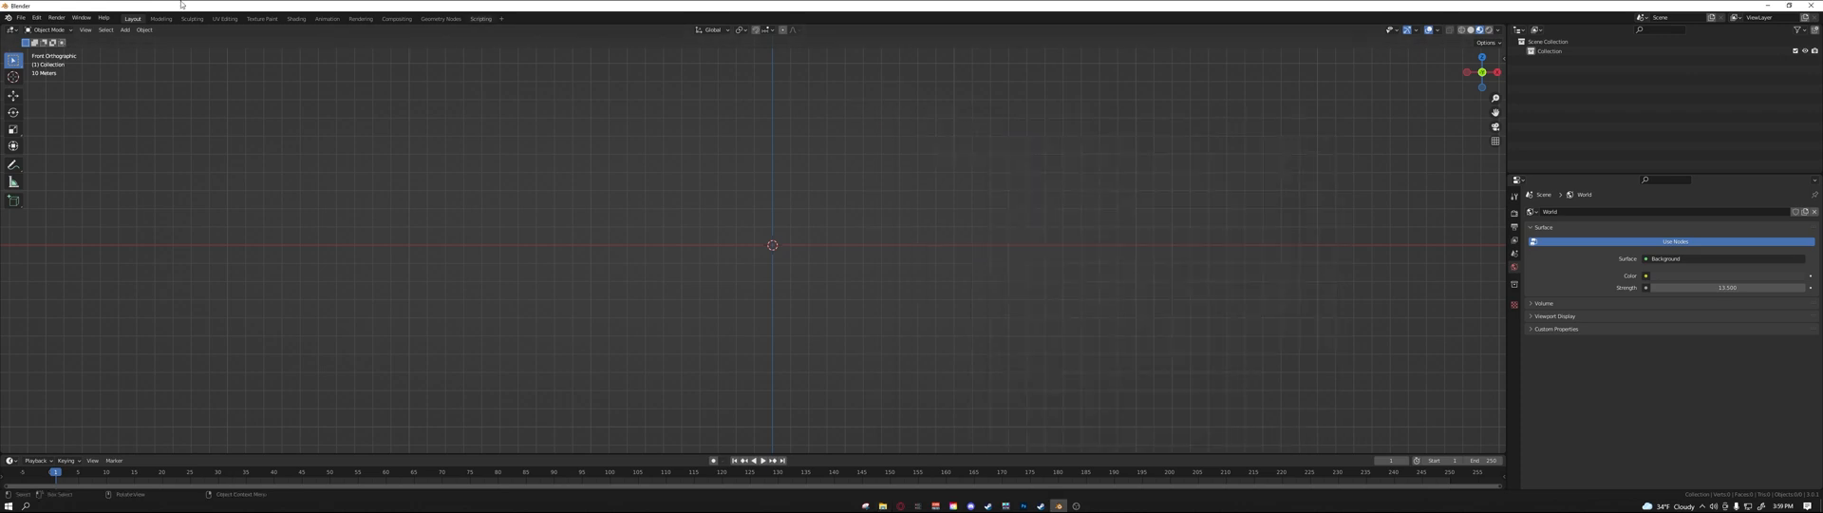
Install the io_import_pixelart.py add-on from Edit > Preferences, then close Preferences.
click(36, 17)
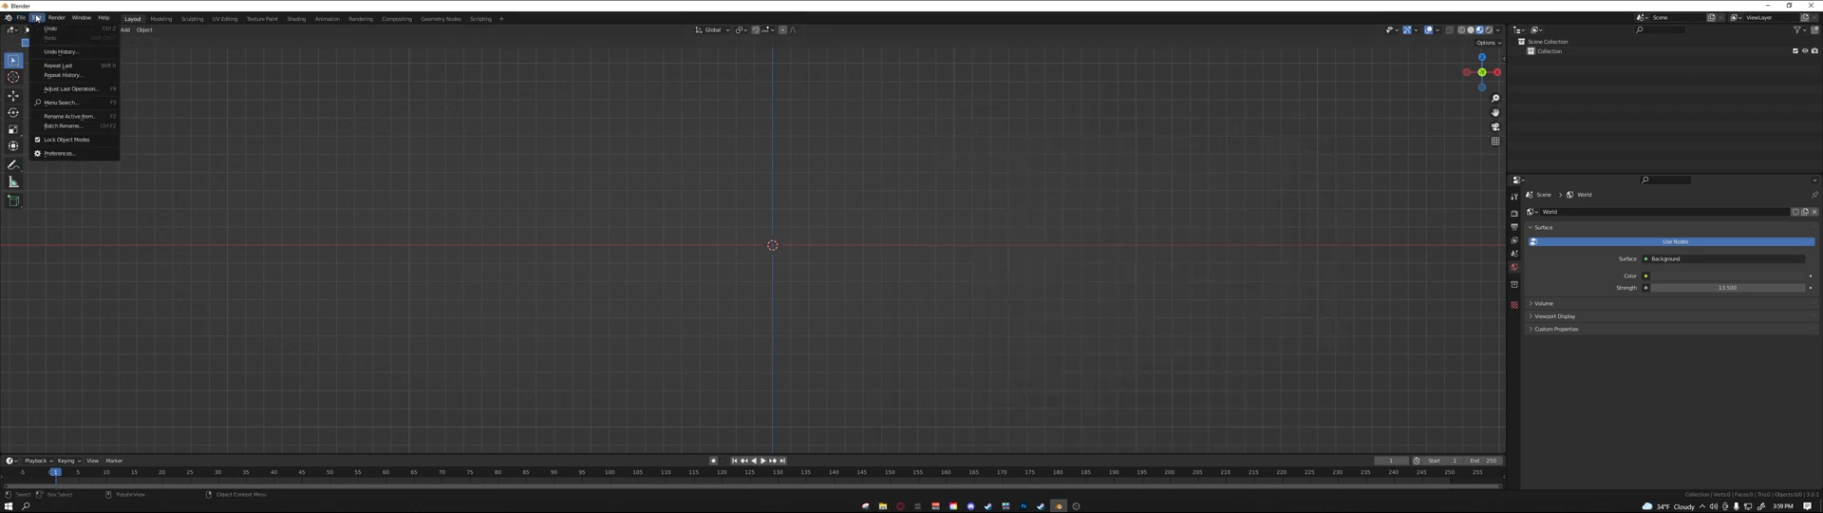
click(57, 154)
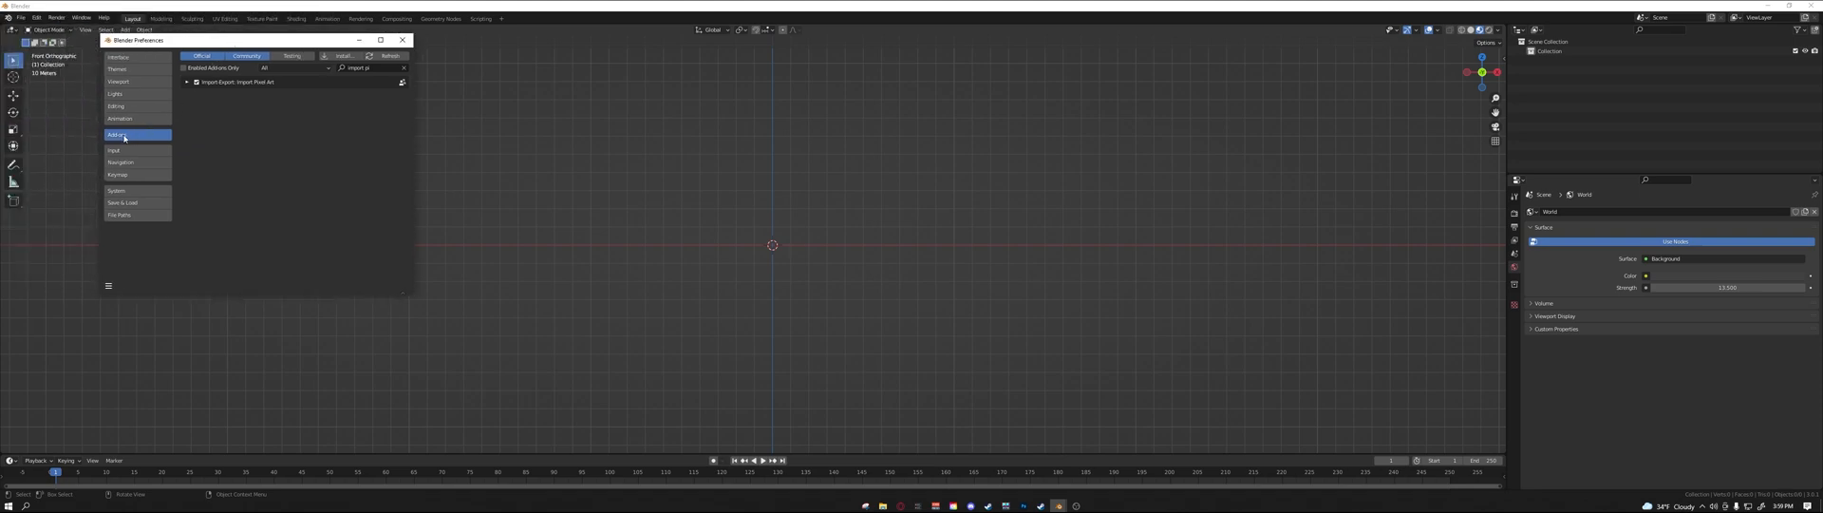
click(342, 56)
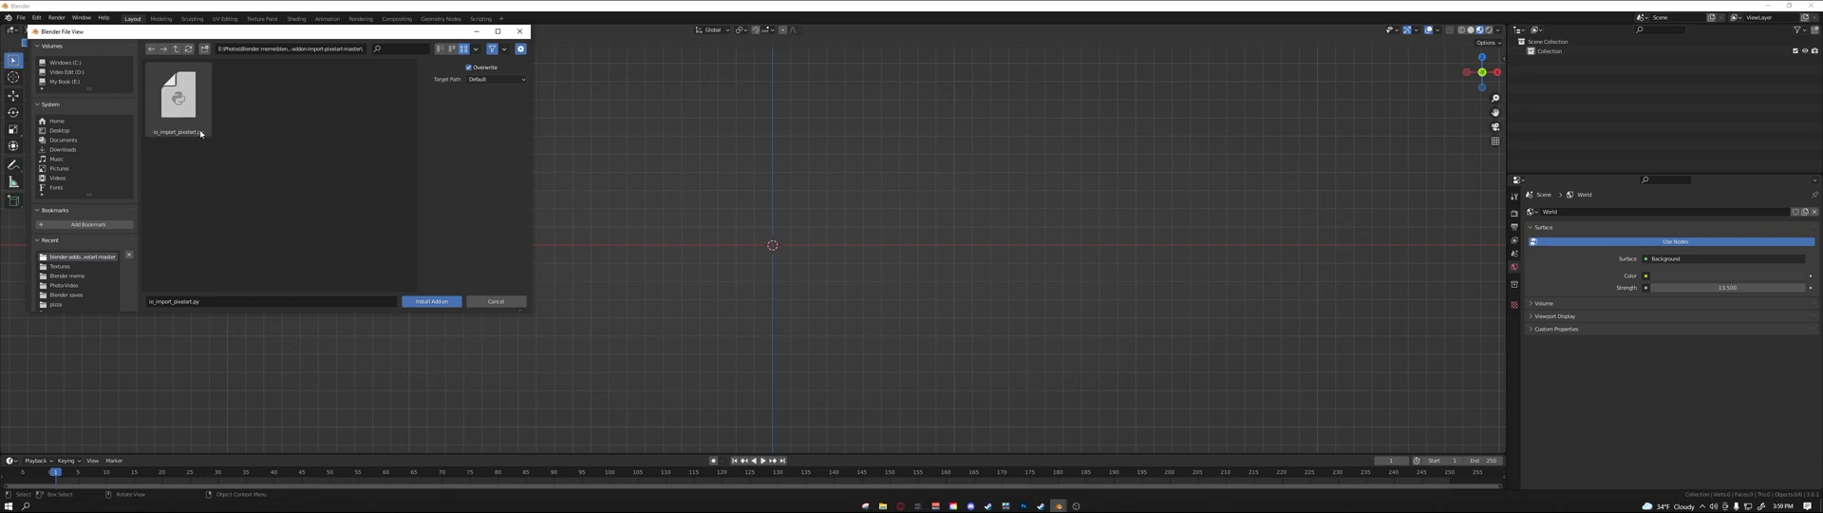
click(432, 301)
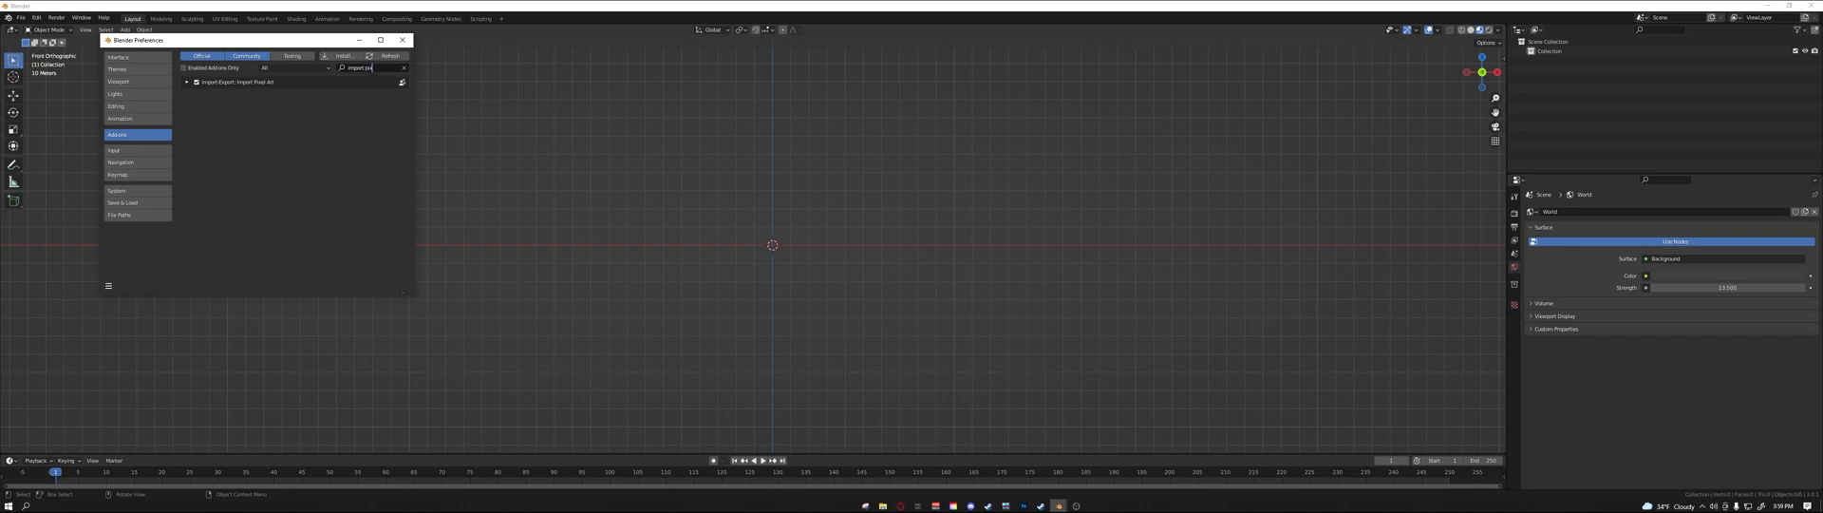
click(401, 40)
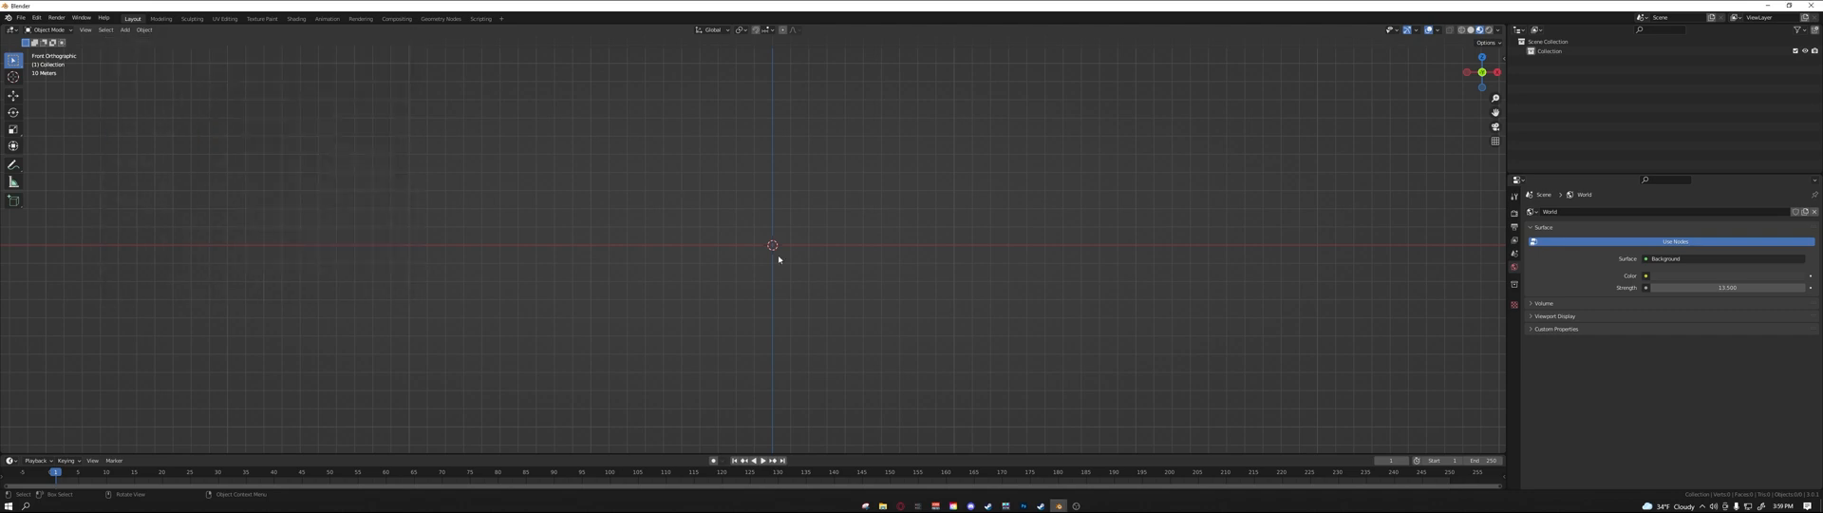
Orbit to a perspective view and import 'Pokemon assets 16x16.png' via Import Pixel Art.
drag(771, 244, 800, 202)
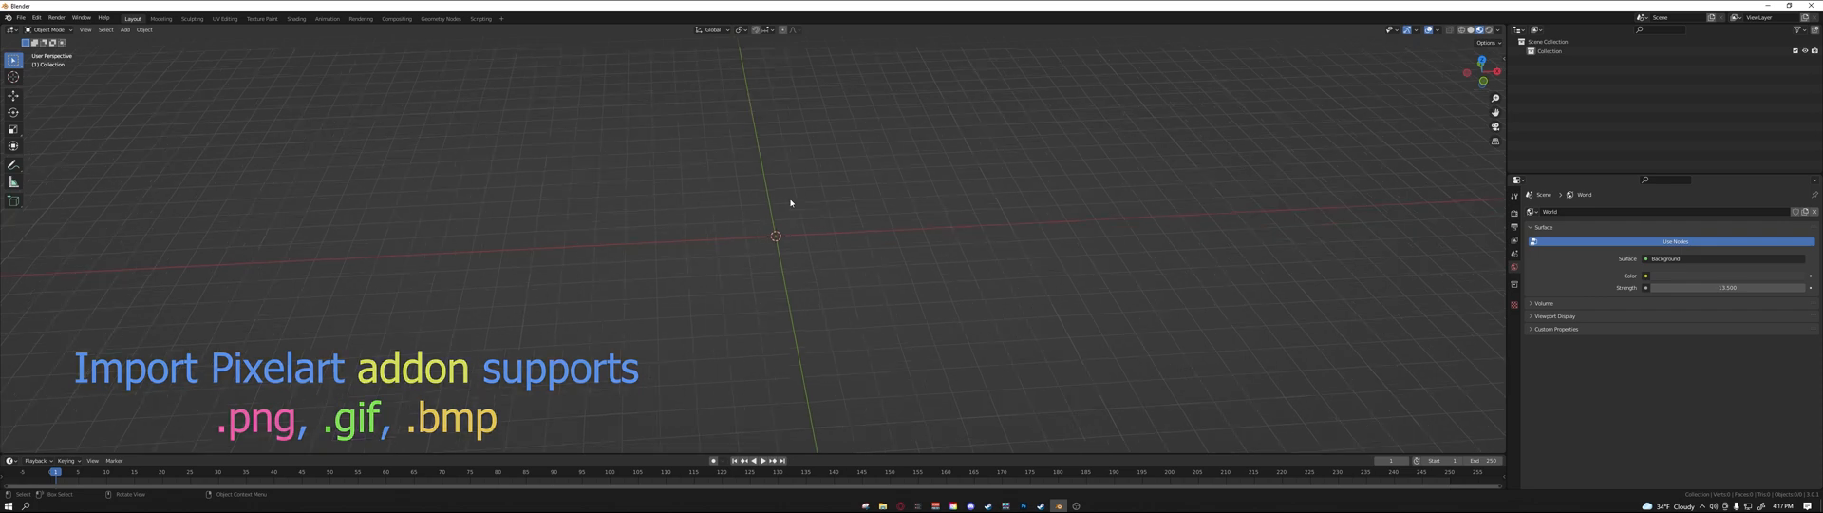
key(f4)
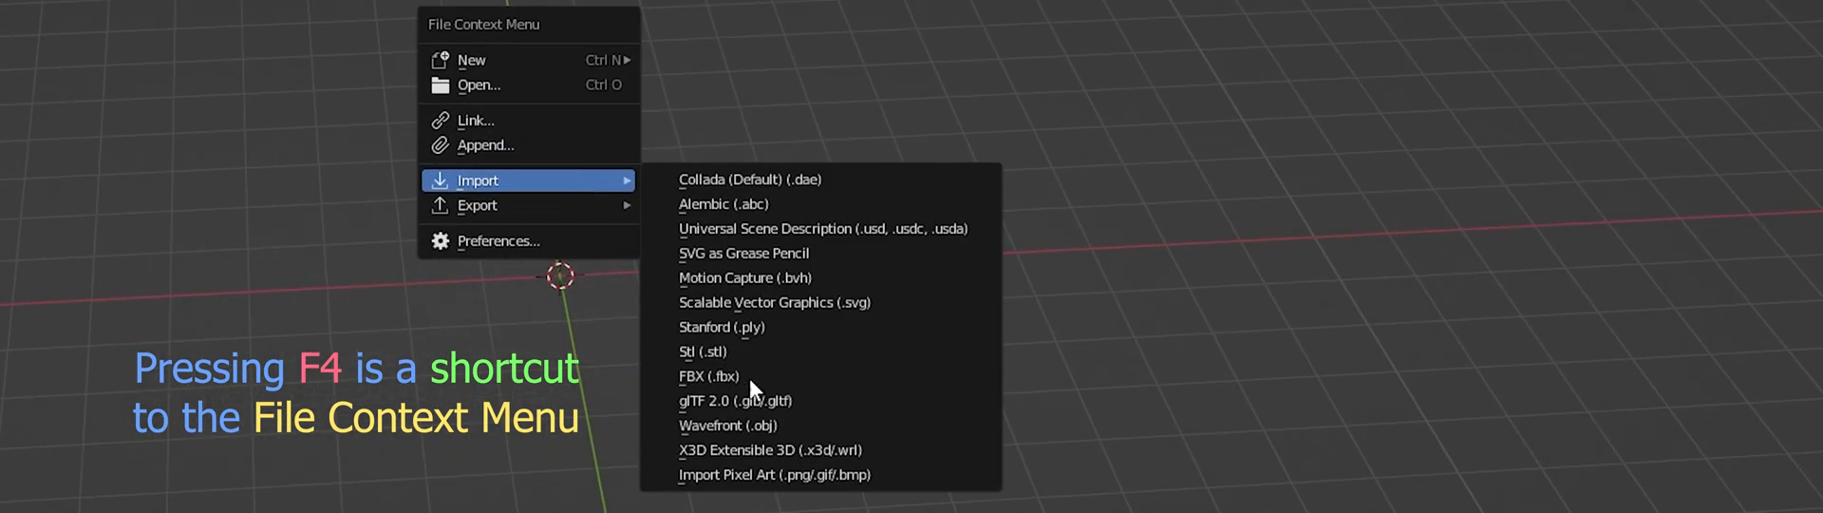
mouse_move(712, 486)
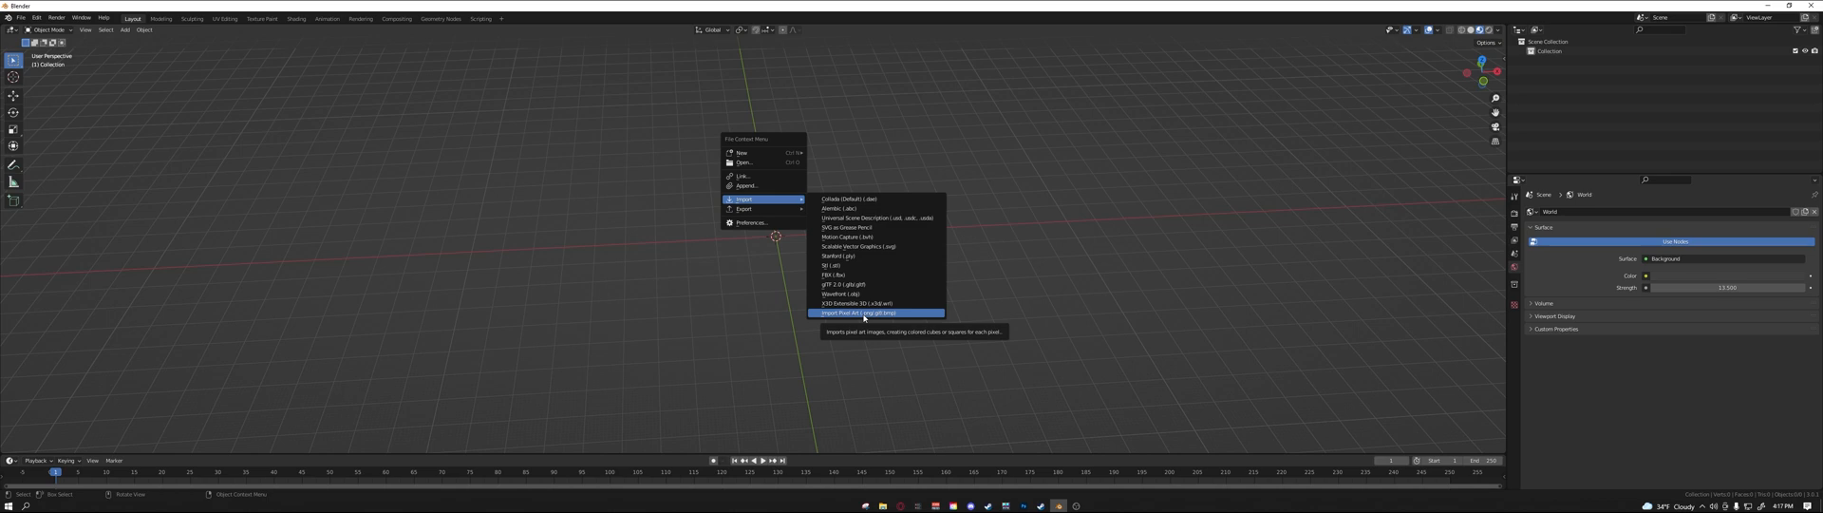
click(866, 313)
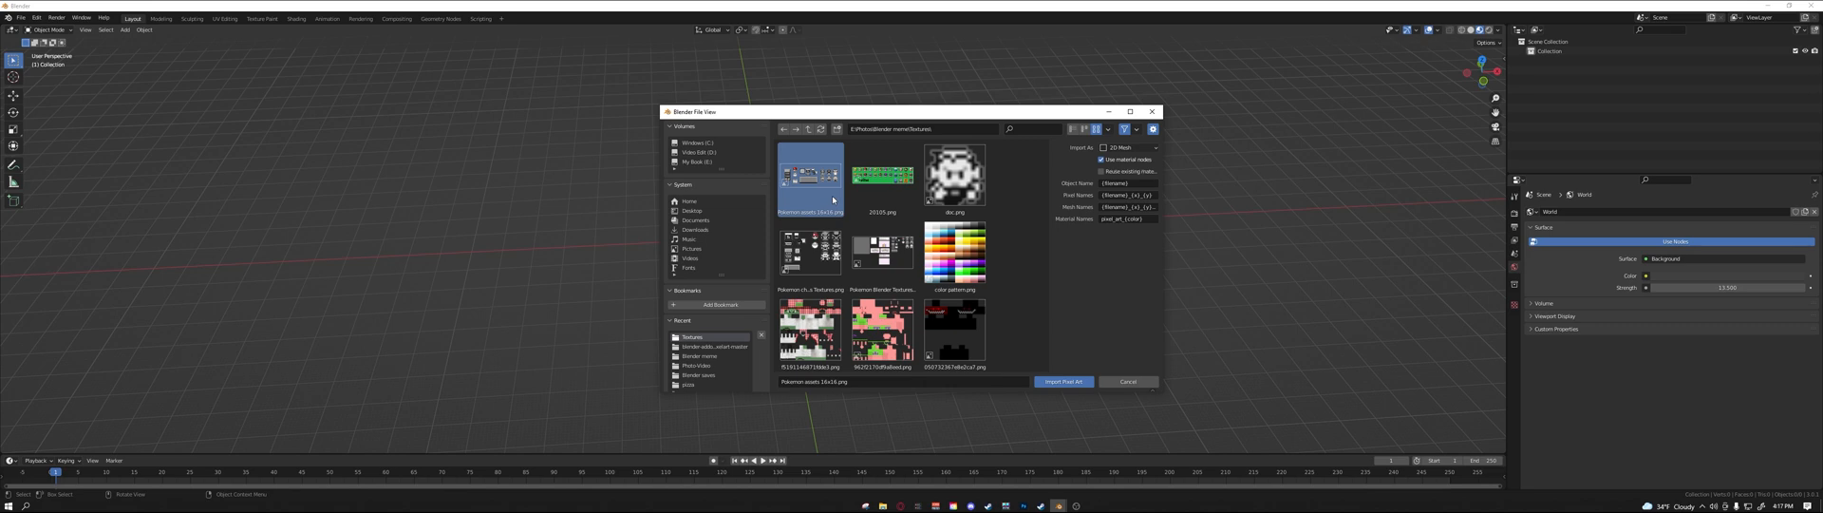
click(1060, 381)
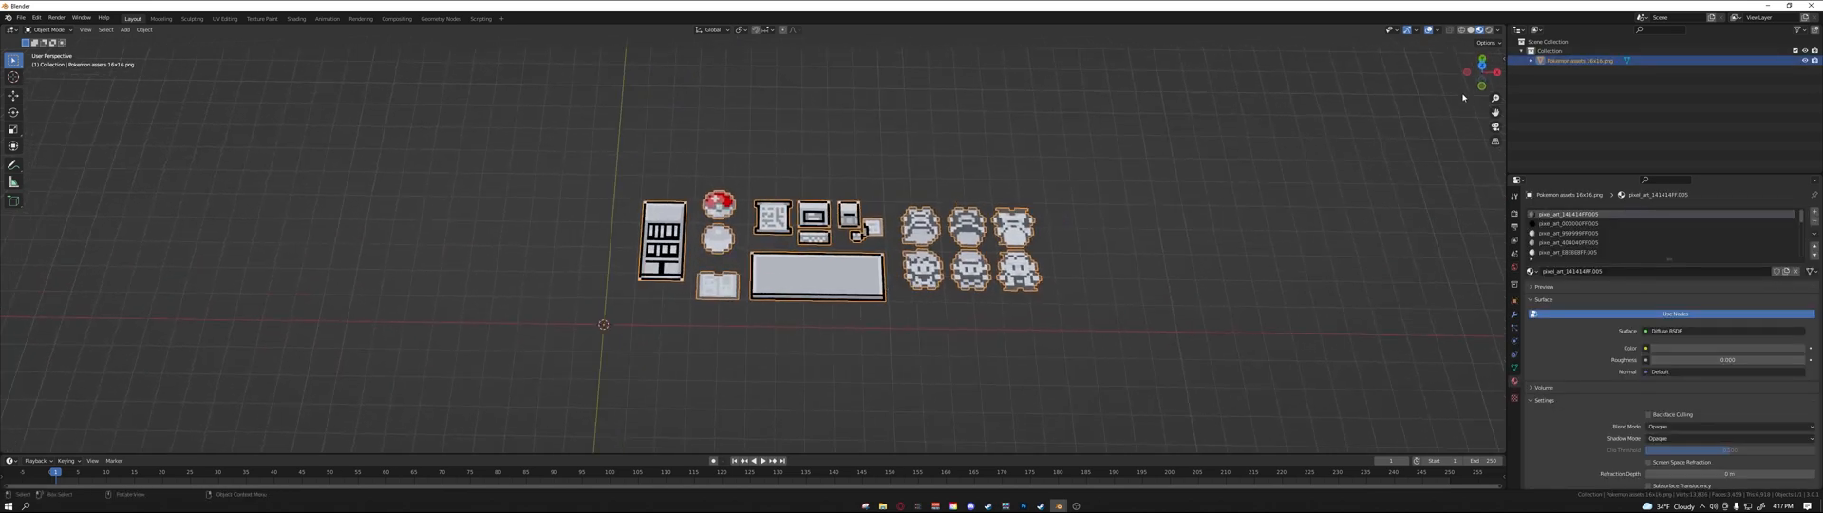
Put the imported Pokemon sprite mesh into Edit Mode and select all its geometry.
key(Tab)
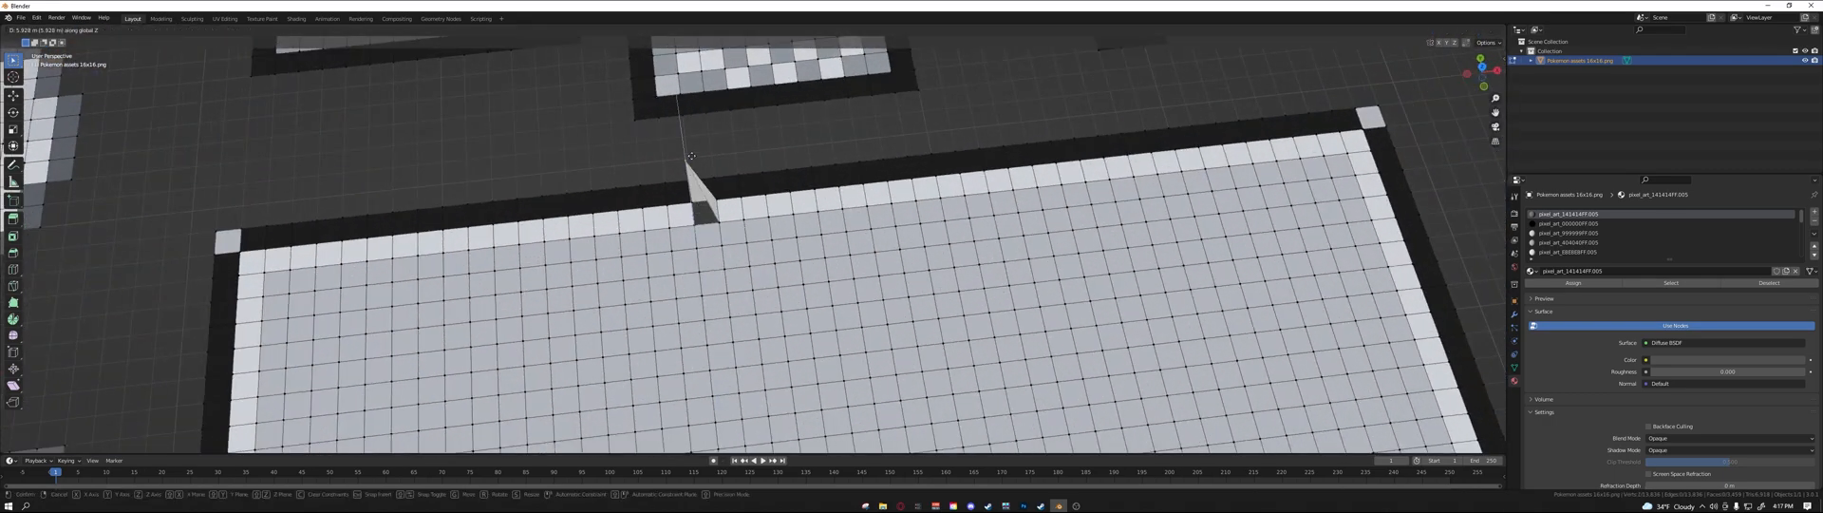
key(Tab)
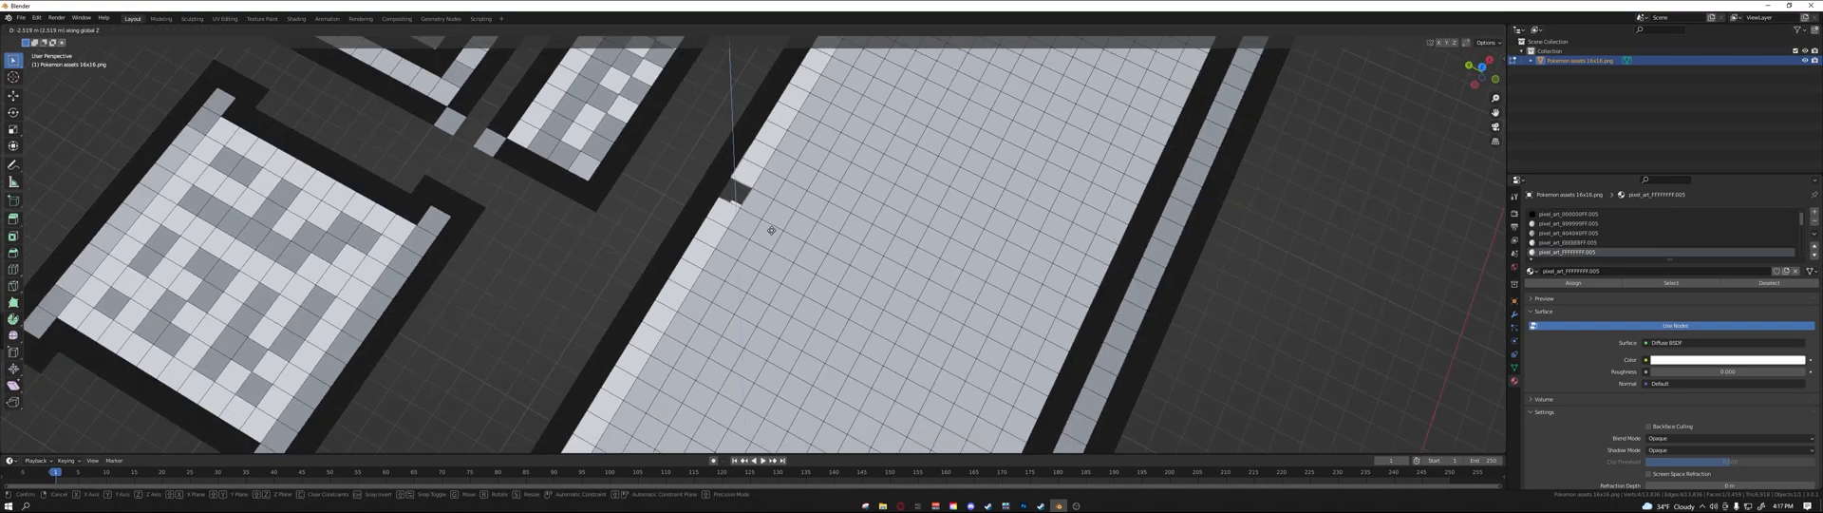
key(Tab)
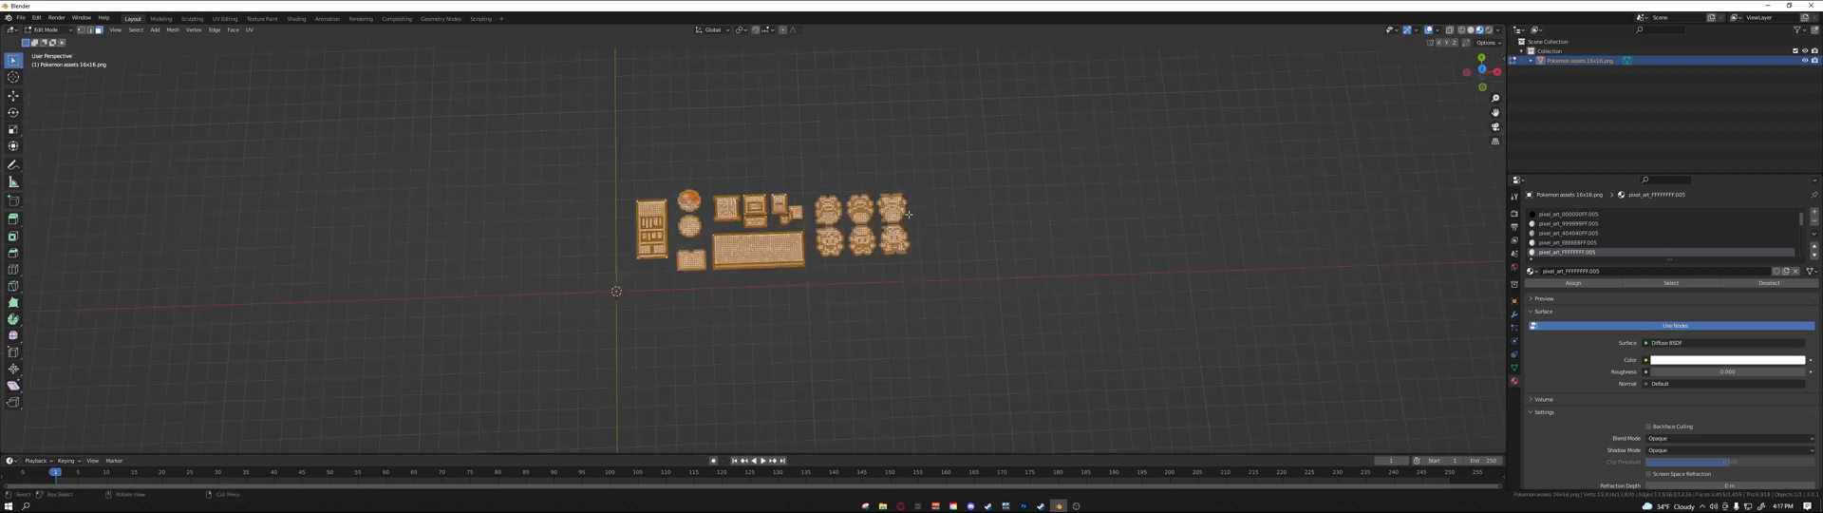
Merge the sprite sheet's overlapping vertices using Merge By Distance.
key(m)
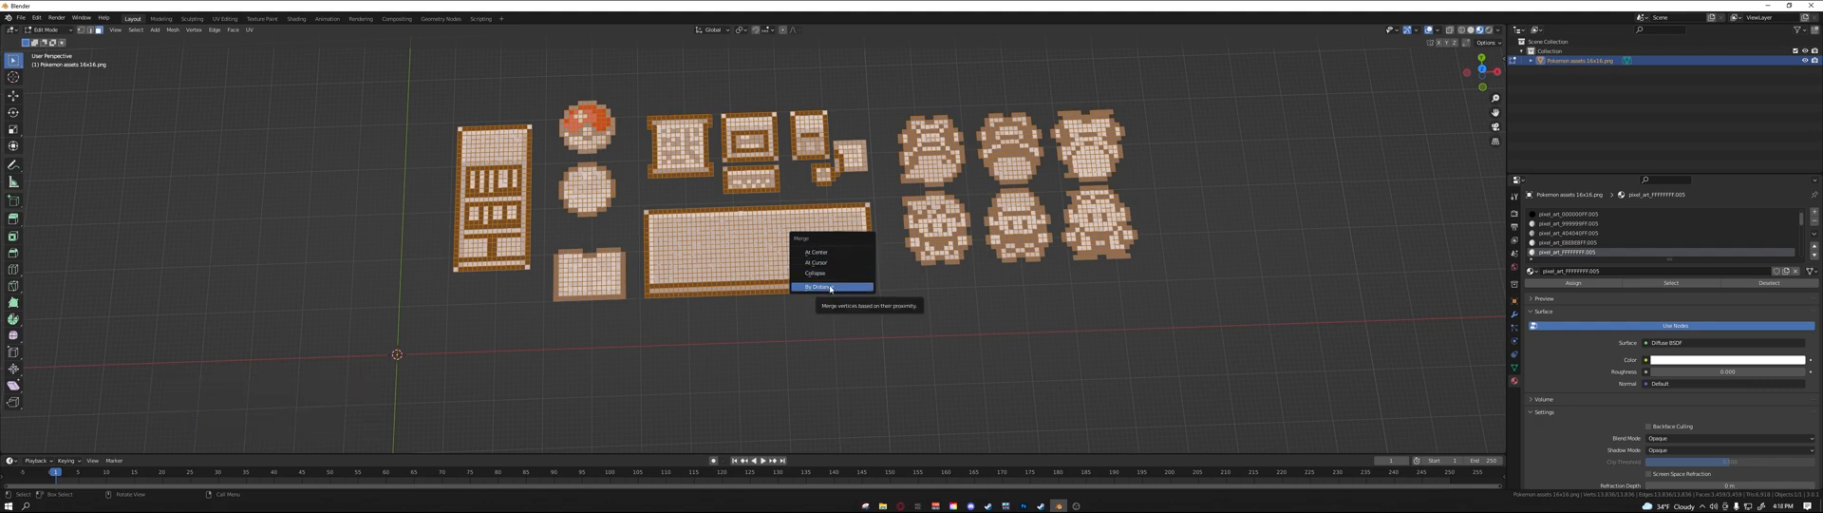
click(822, 287)
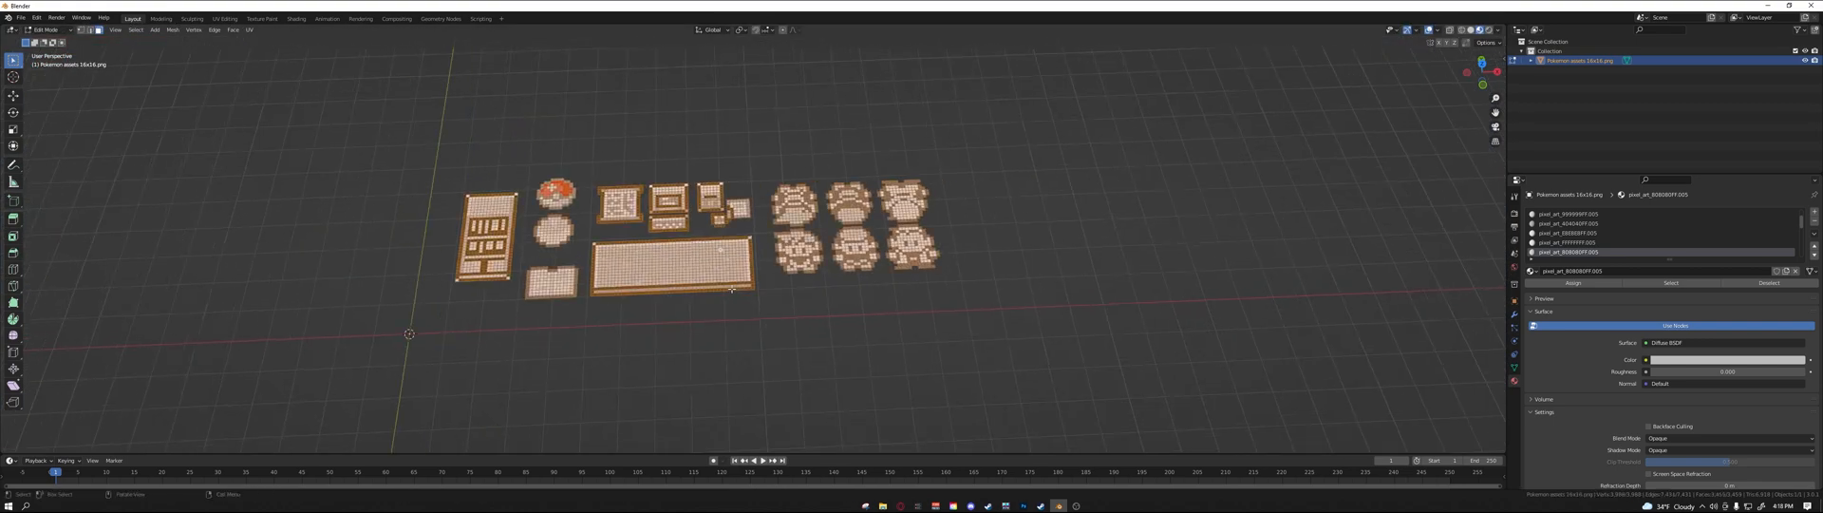
Separate the sprite sheet into objects by loose parts.
key(p)
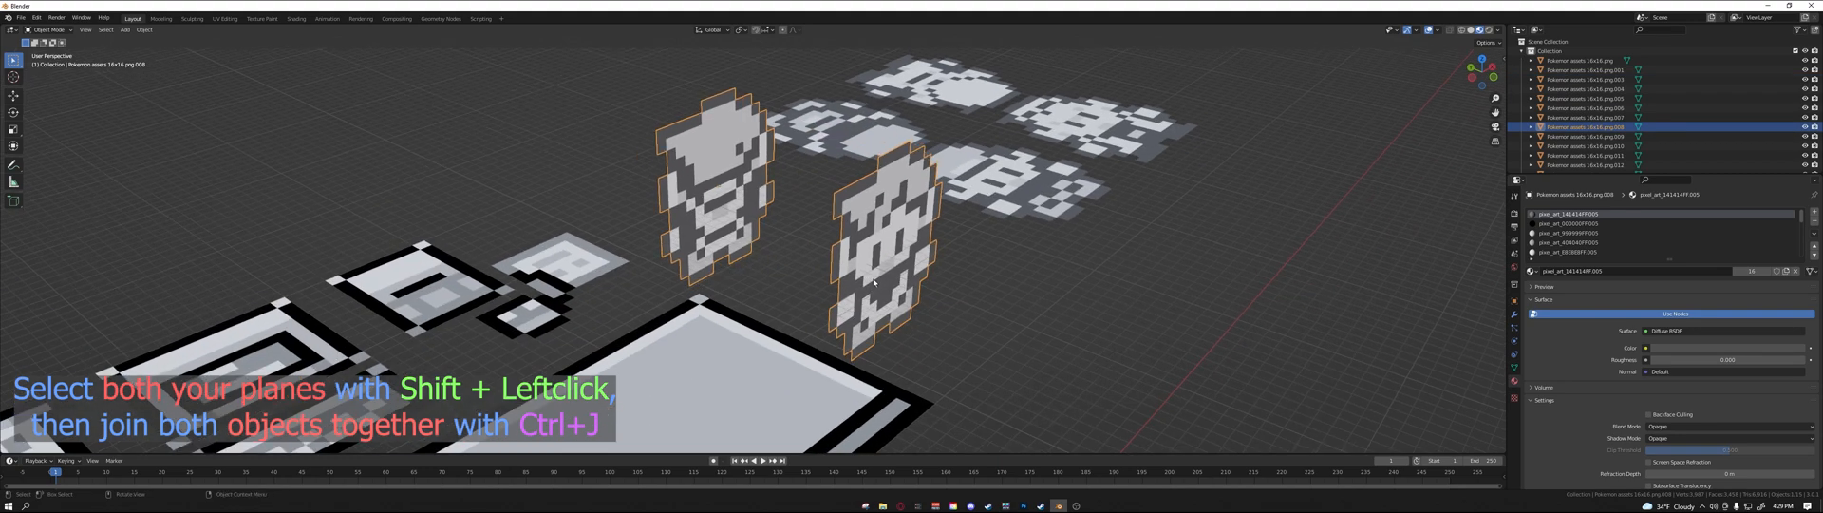
Edit the joined sprite mesh in front view with X-ray to reach both sprites.
key(Tab)
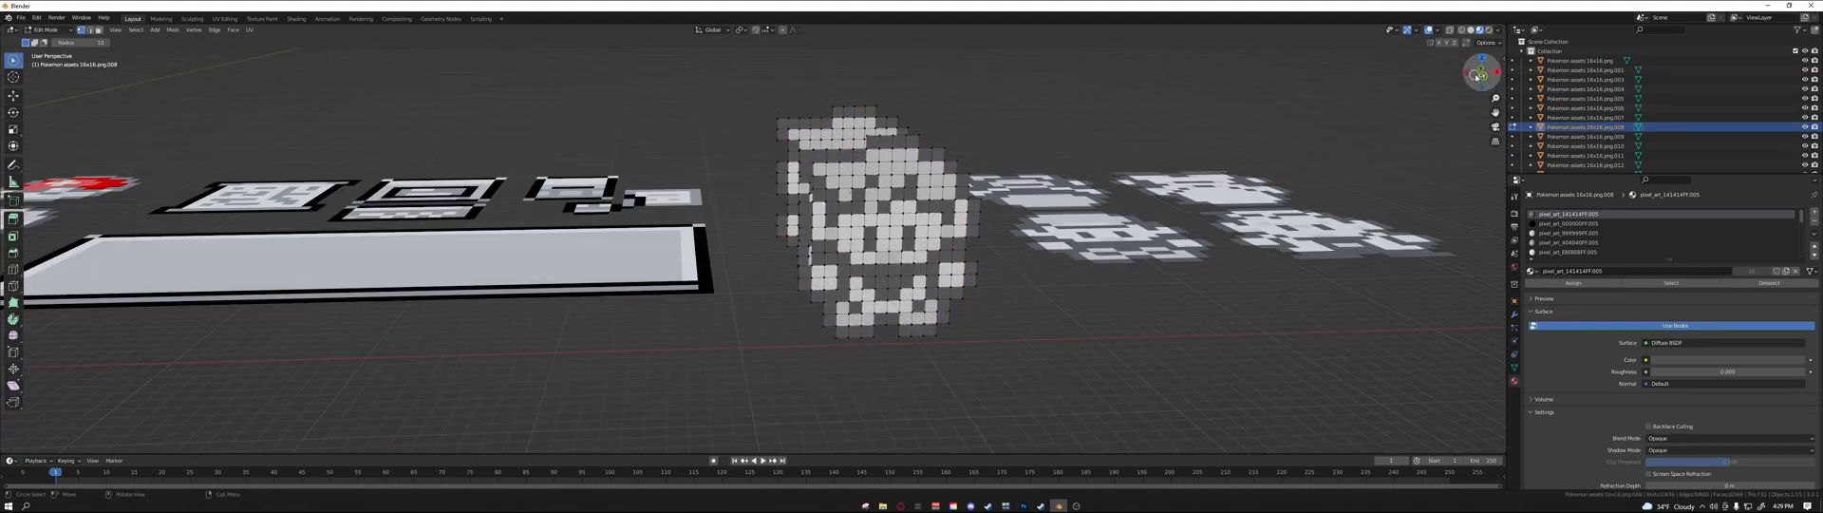
key(KP_1)
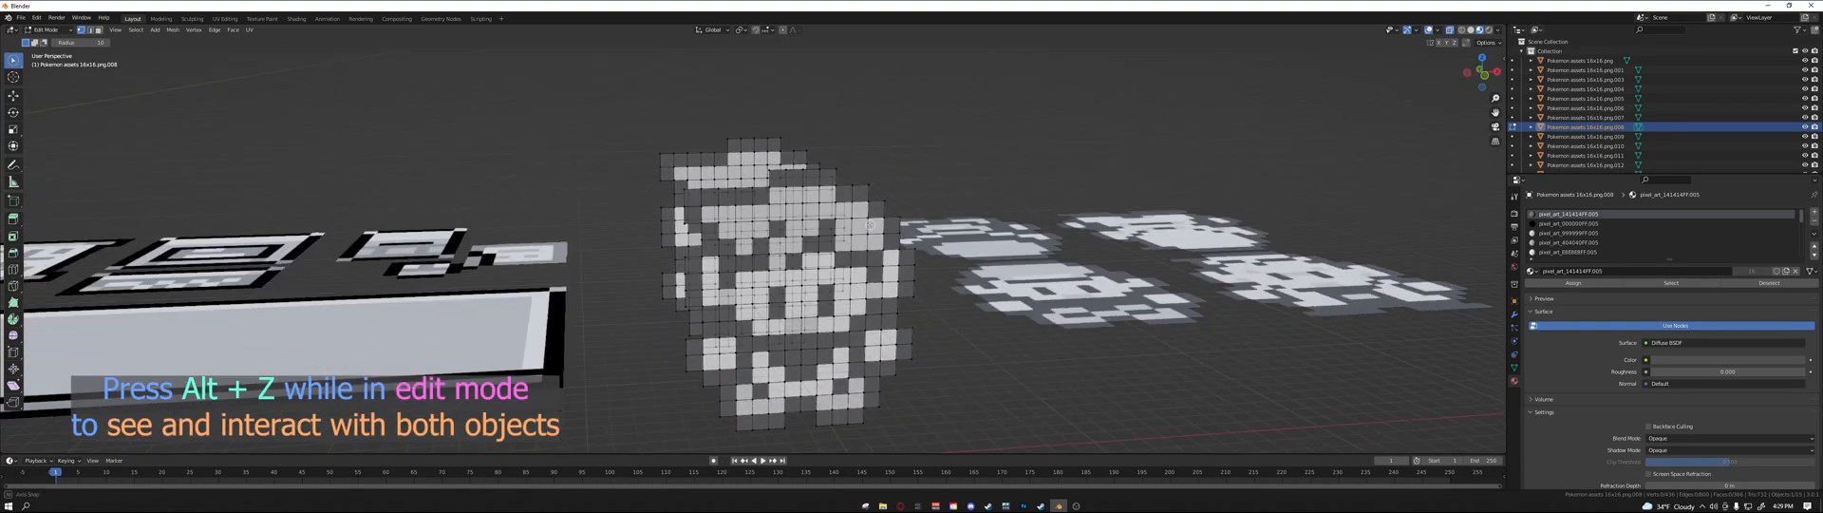
key(KP_1)
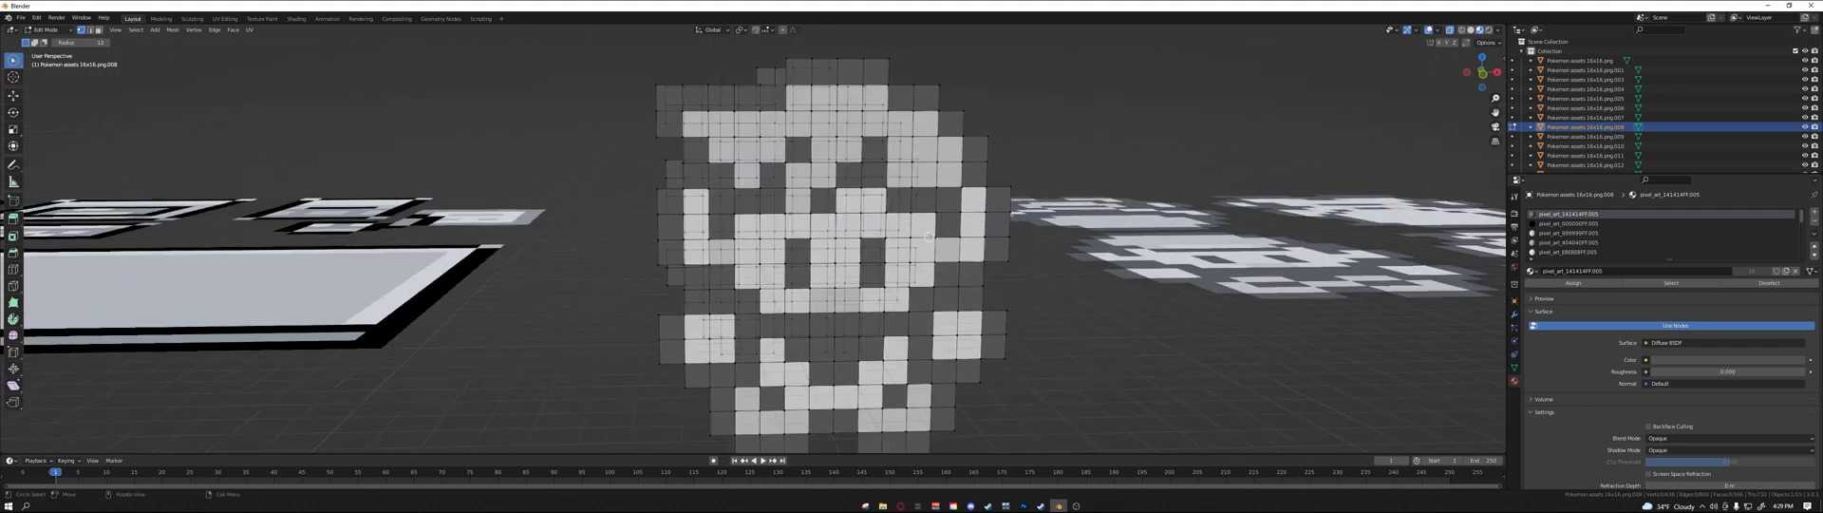
key(KP_1)
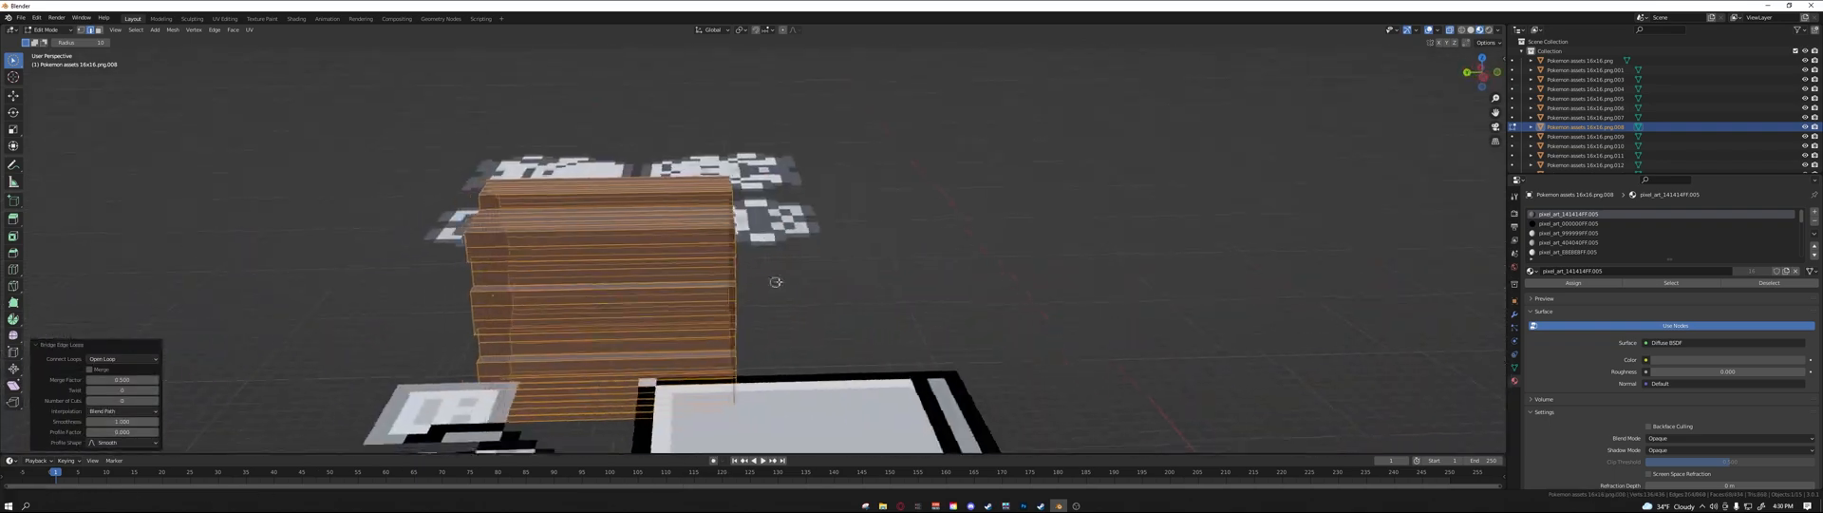
Orbit around the bridged block and leave Edit Mode.
drag(776, 283, 796, 269)
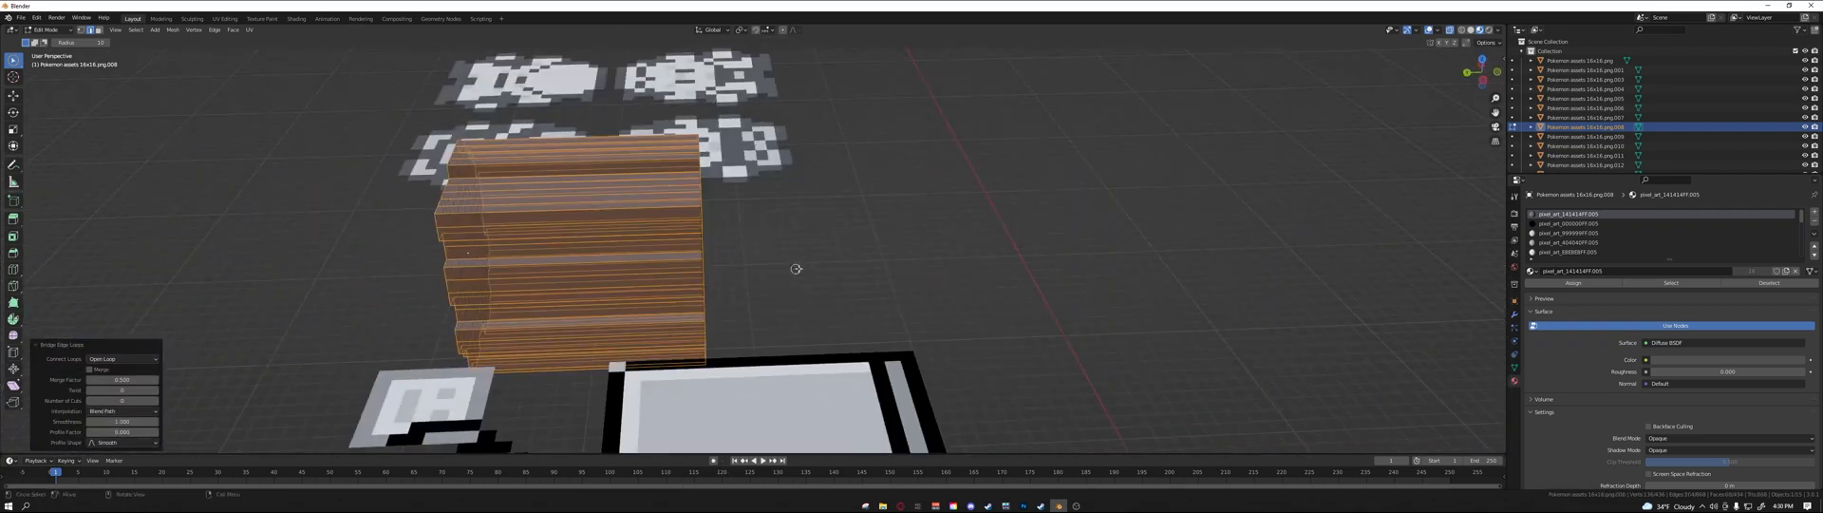
key(Tab)
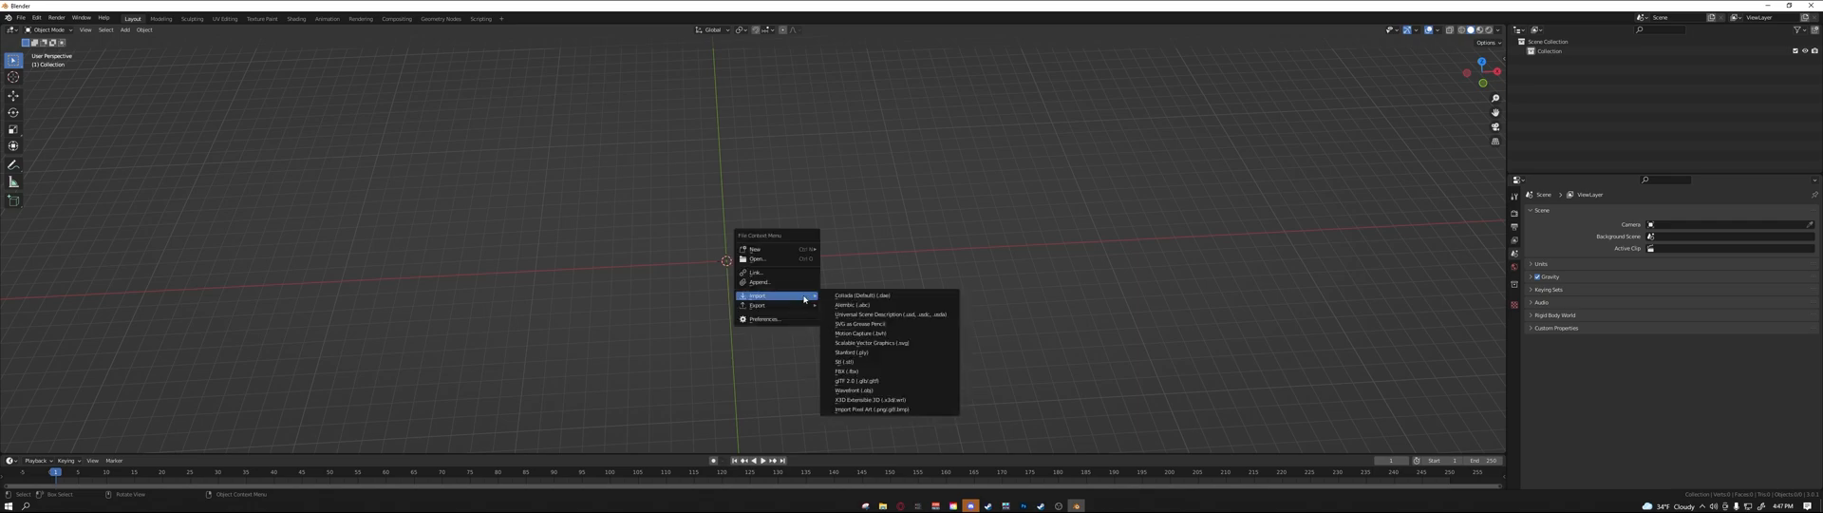
mouse_move(877, 410)
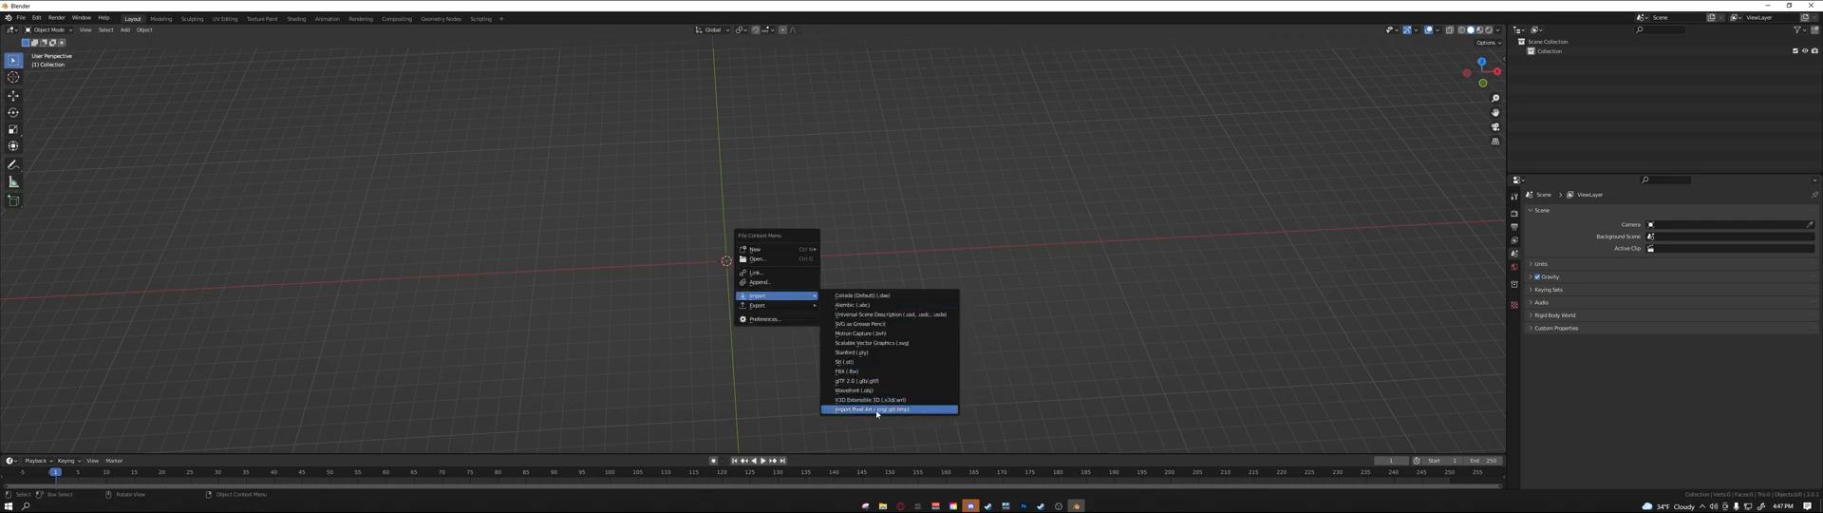
Import doc.png into the new scene through Import Pixel Art.
click(887, 408)
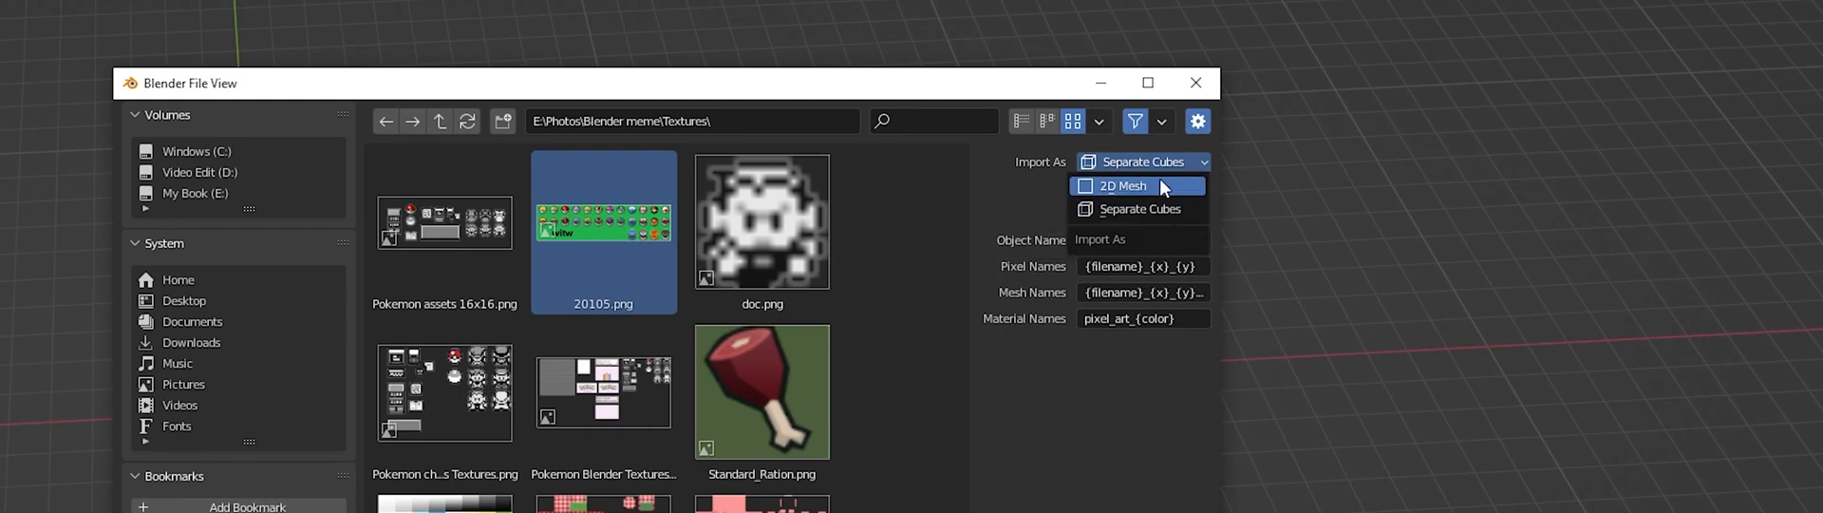
mouse_move(1155, 186)
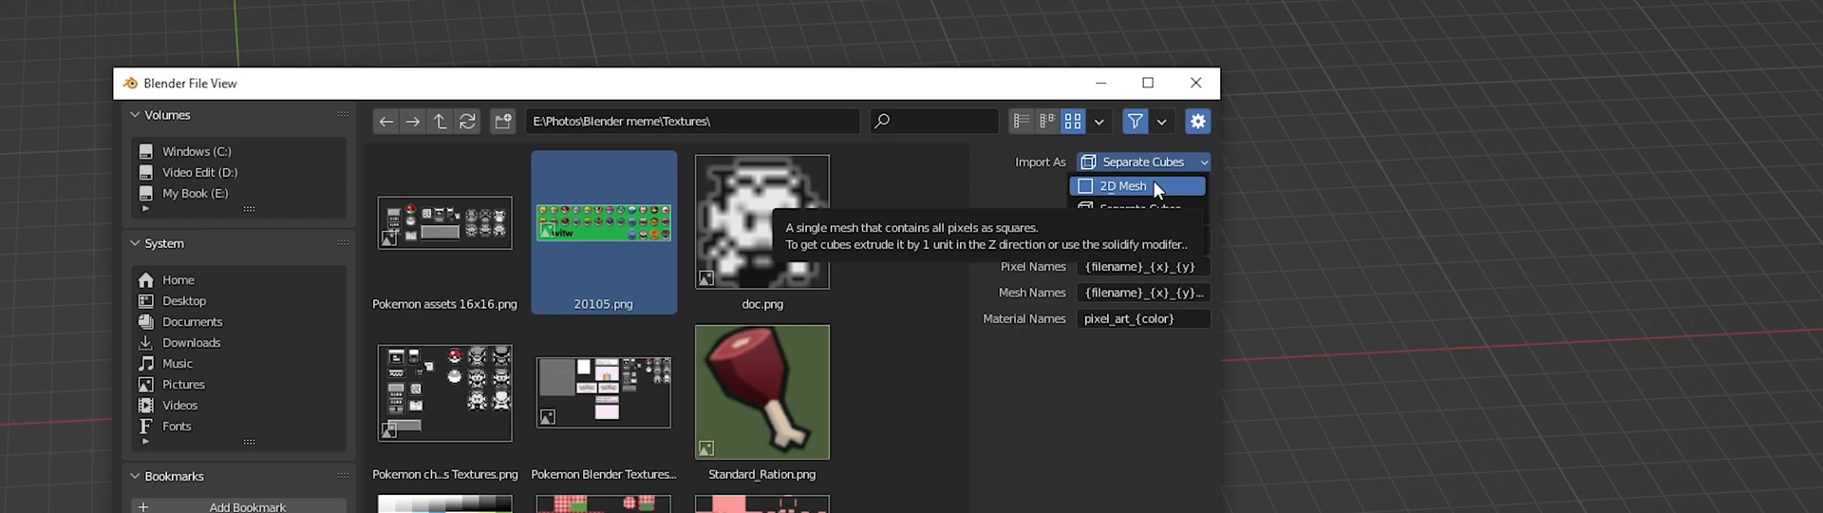
mouse_move(1151, 208)
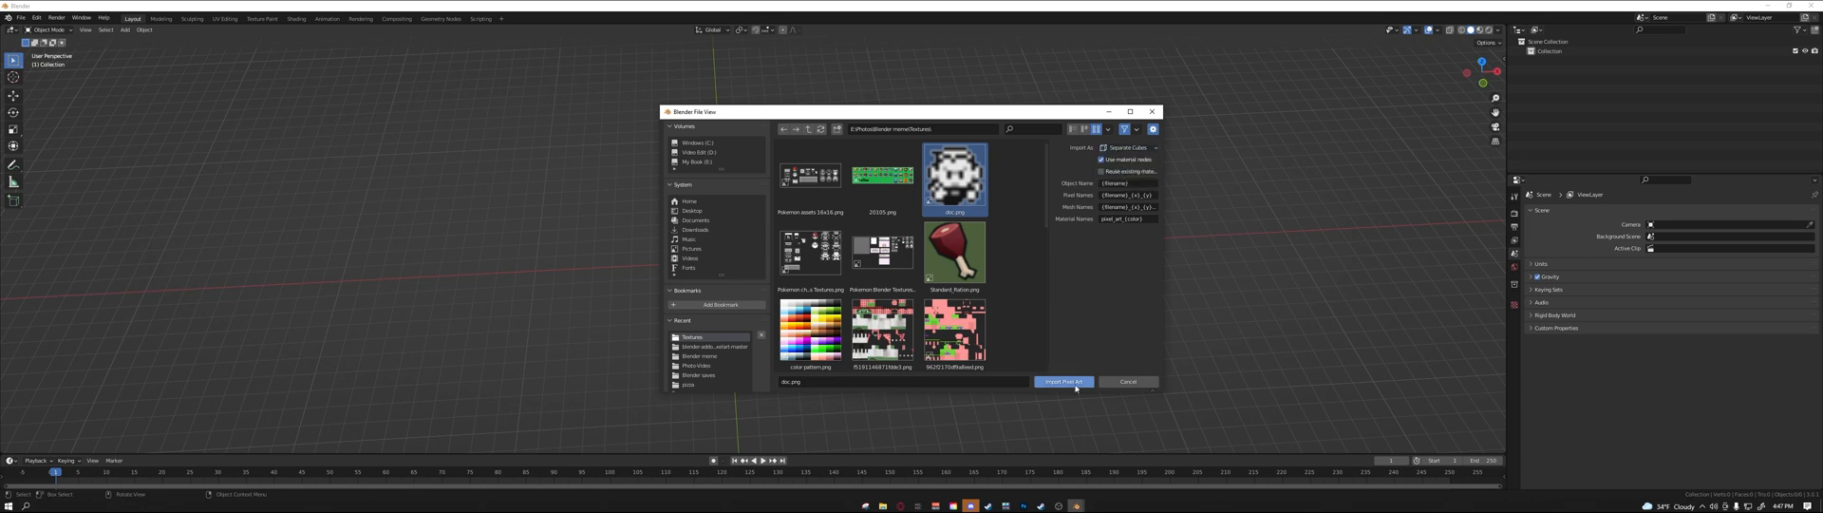
click(1061, 382)
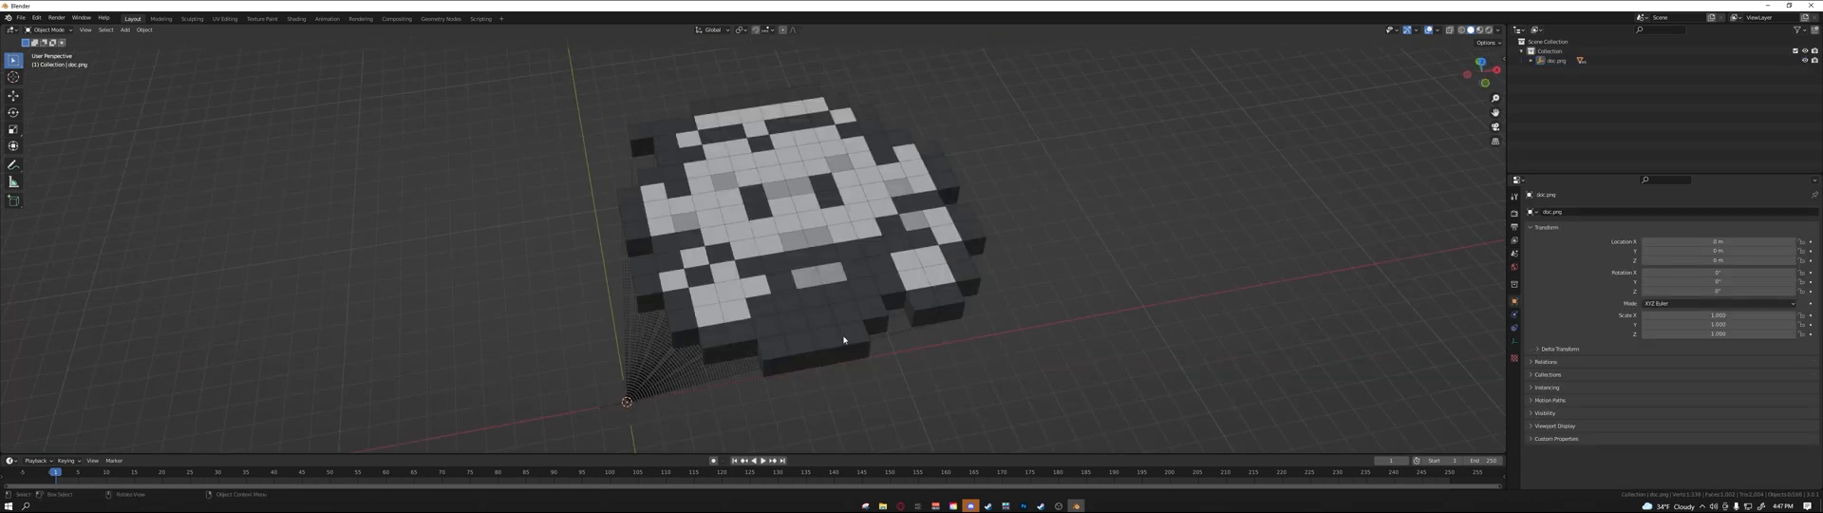